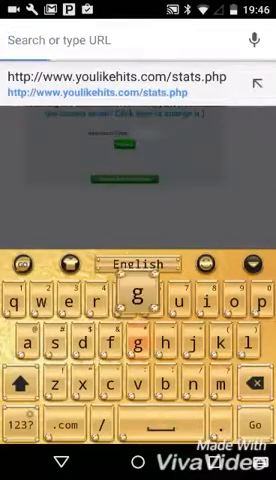
# Type 'gkgjr' in the browser to test the keyboard before moving to its settings
pyautogui.write('gkgjr')
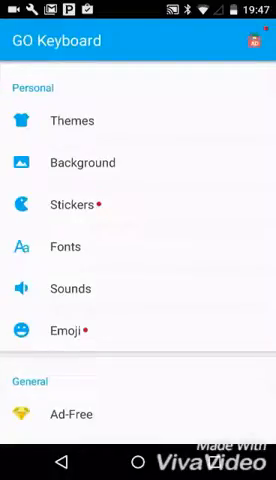
# Scroll through the font gallery down to the general settings list
pyautogui.scroll(-3)
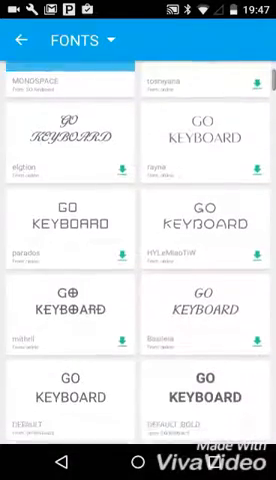
pyautogui.scroll(-3)
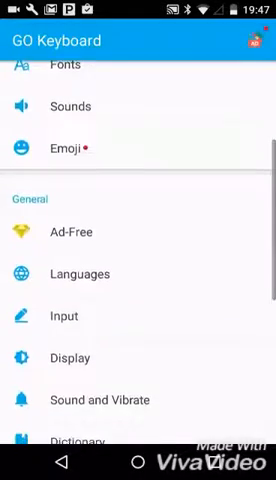
pyautogui.scroll(-3)
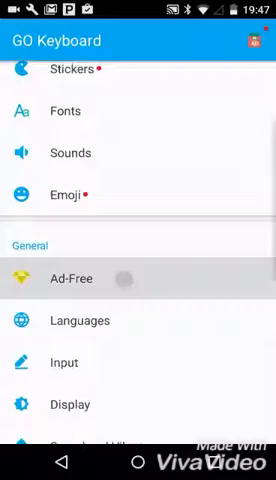
pyautogui.scroll(-3)
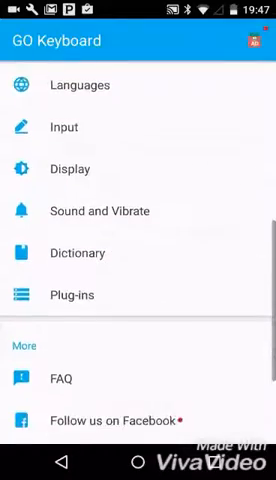
pyautogui.scroll(3)
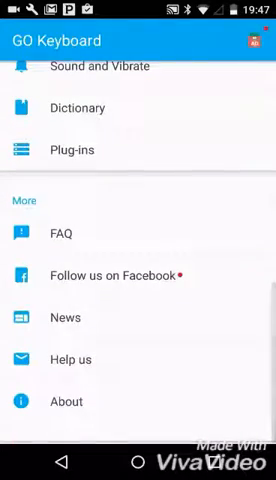
pyautogui.click(68, 360)
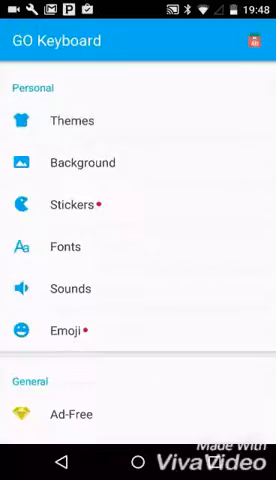
# Browse the Popular tab of the Themes store through several keyboard designs
pyautogui.click(70, 120)
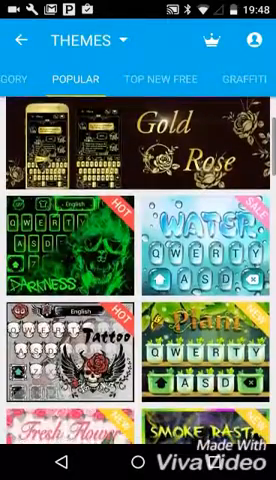
pyautogui.scroll(-3)
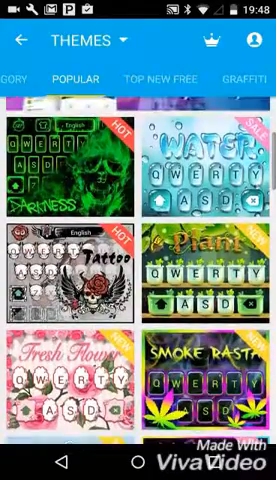
pyautogui.scroll(-3)
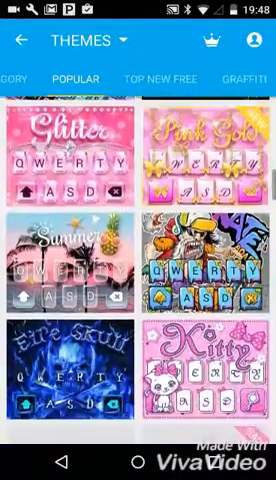
pyautogui.scroll(-3)
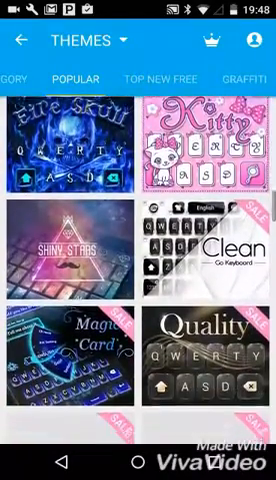
# Show the Graffiti theme collection and scroll through its street-art keyboard themes
pyautogui.click(156, 78)
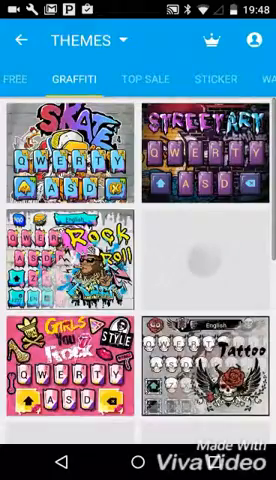
pyautogui.scroll(-3)
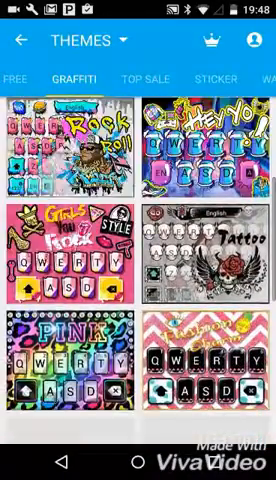
pyautogui.scroll(-3)
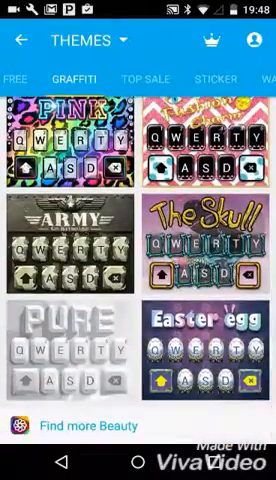
pyautogui.scroll(-3)
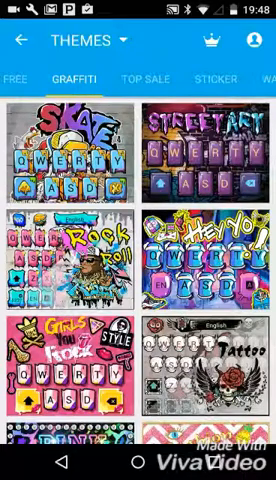